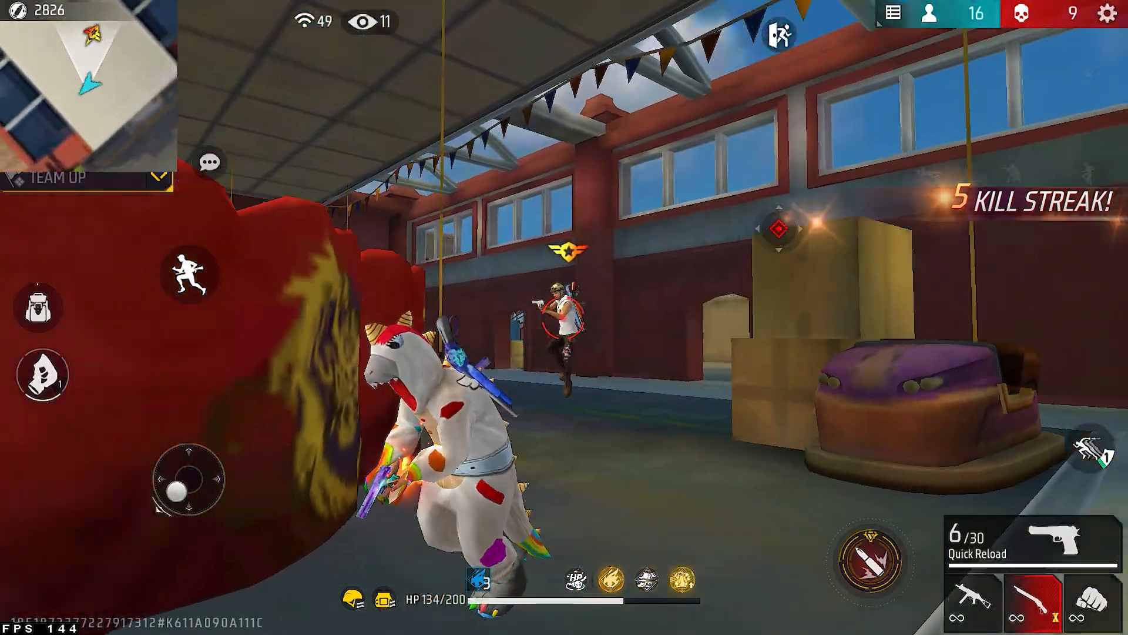
Step: Search 'RE', launch Registry Editor and navigate to HKEY_CURRENT_USER\Control Panel\Mouse
{"action": "left_click", "coordinate": [1042, 607]}
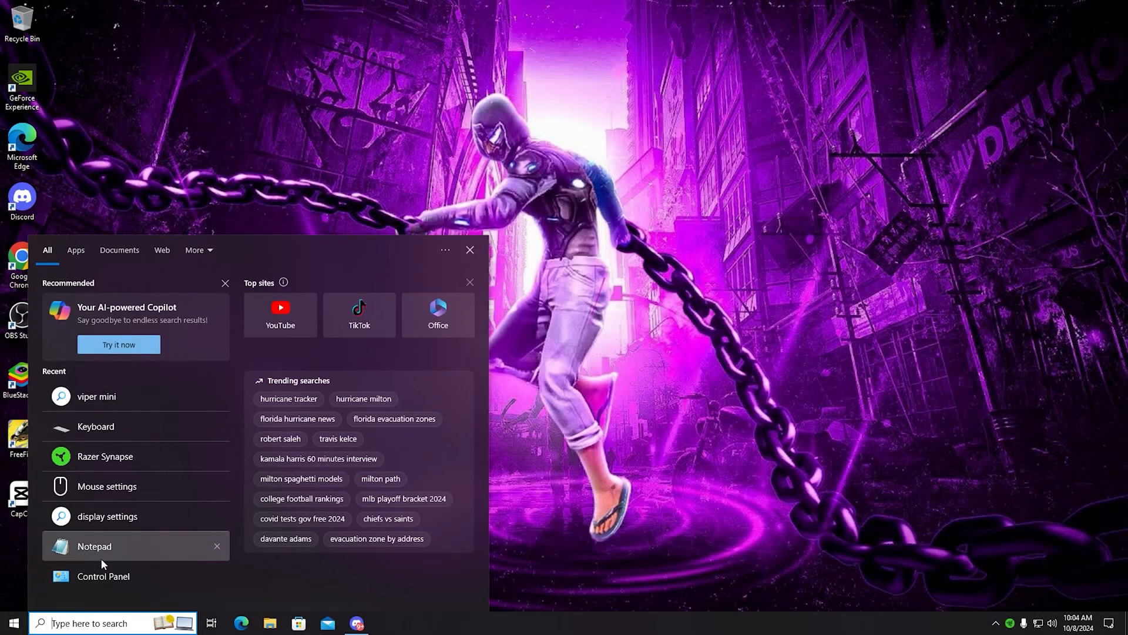
{"action": "type", "text": "RE"}
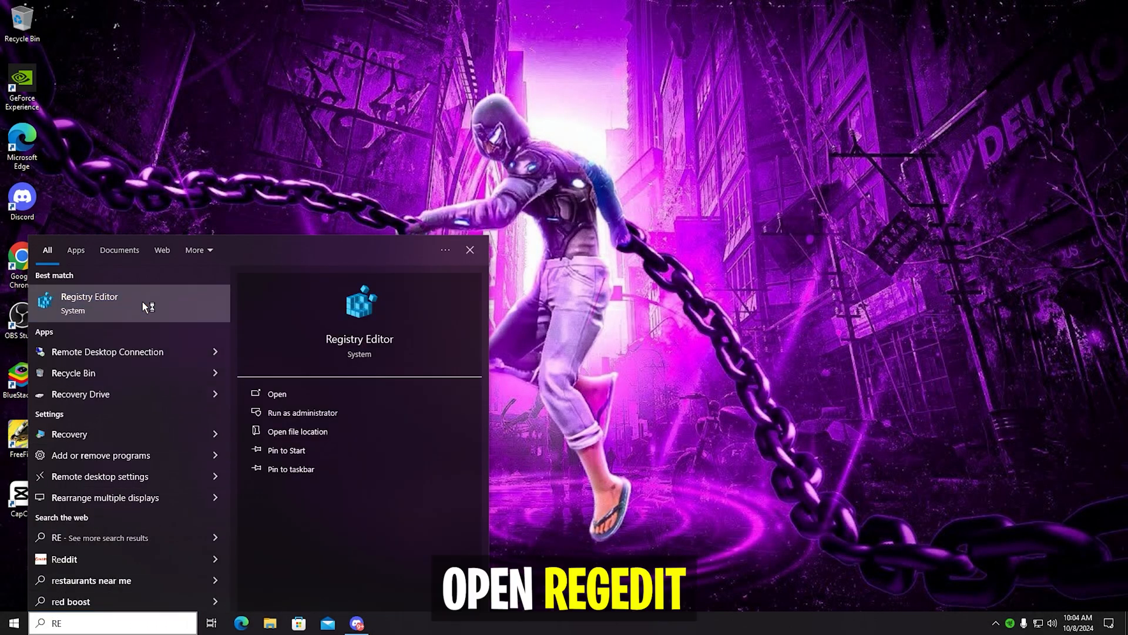
{"action": "left_click", "coordinate": [89, 303]}
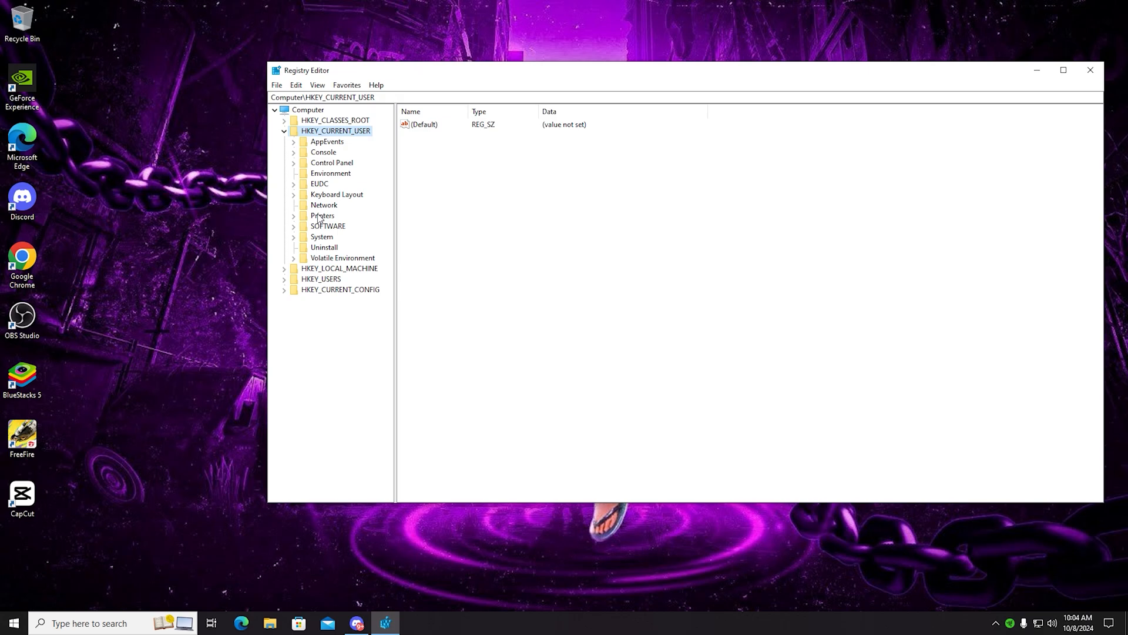
{"action": "mouse_move", "coordinate": [312, 237]}
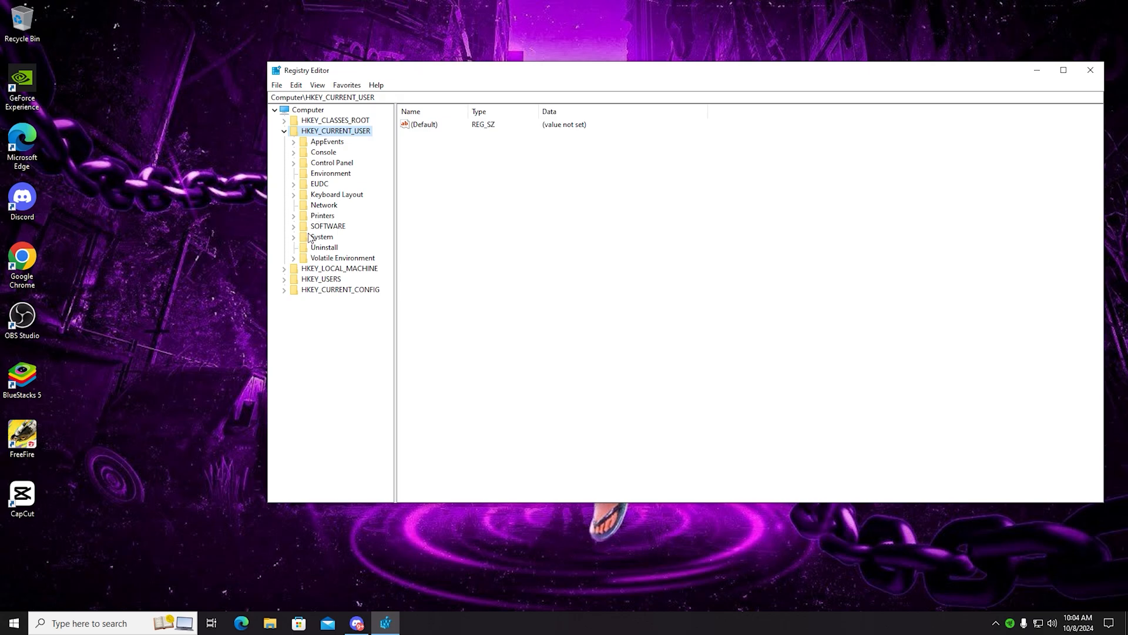
{"action": "left_click", "coordinate": [293, 162]}
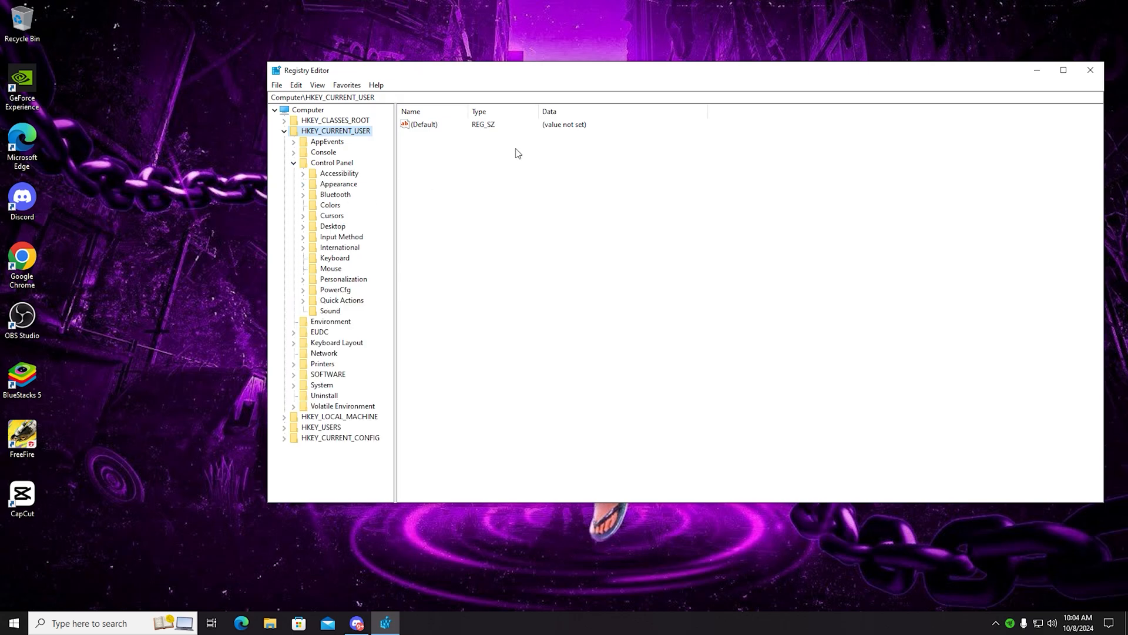
{"action": "left_click", "coordinate": [329, 268]}
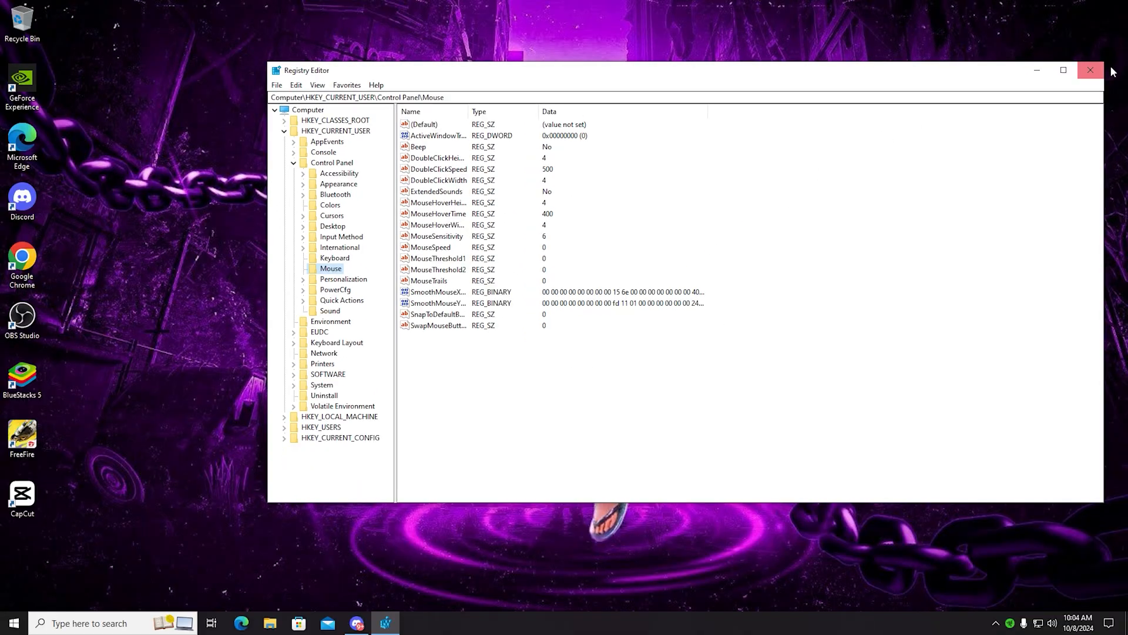
Step: Tick Override high DPI scaling behavior (Application) in the BlueStacks 5 shortcut's Compatibility properties
{"action": "left_click", "coordinate": [1090, 70]}
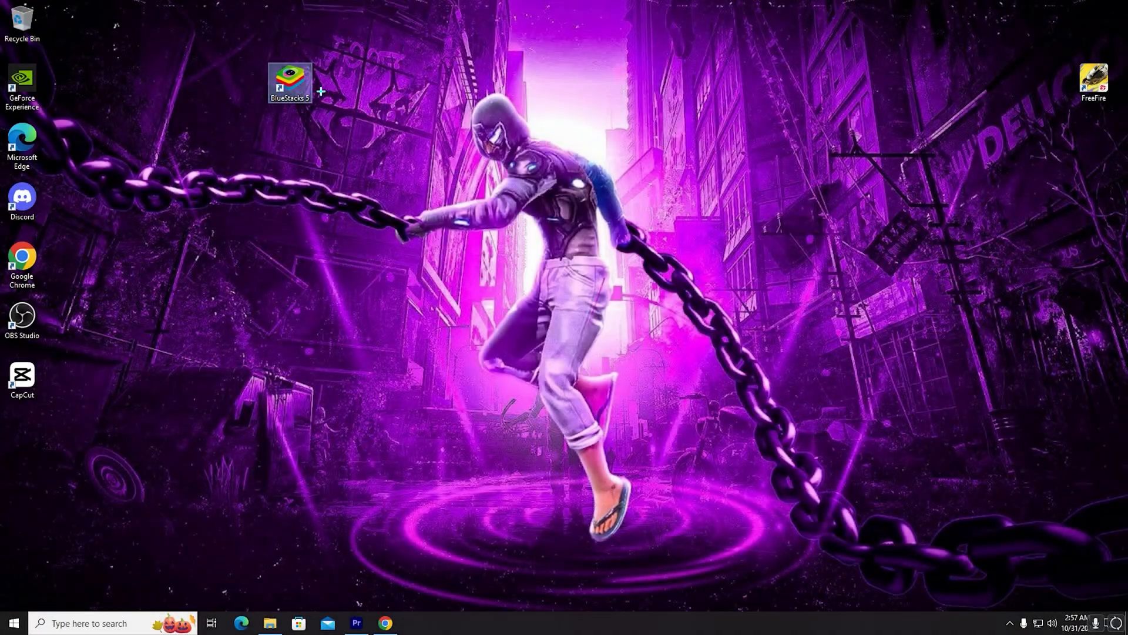
{"action": "right_click", "coordinate": [290, 75]}
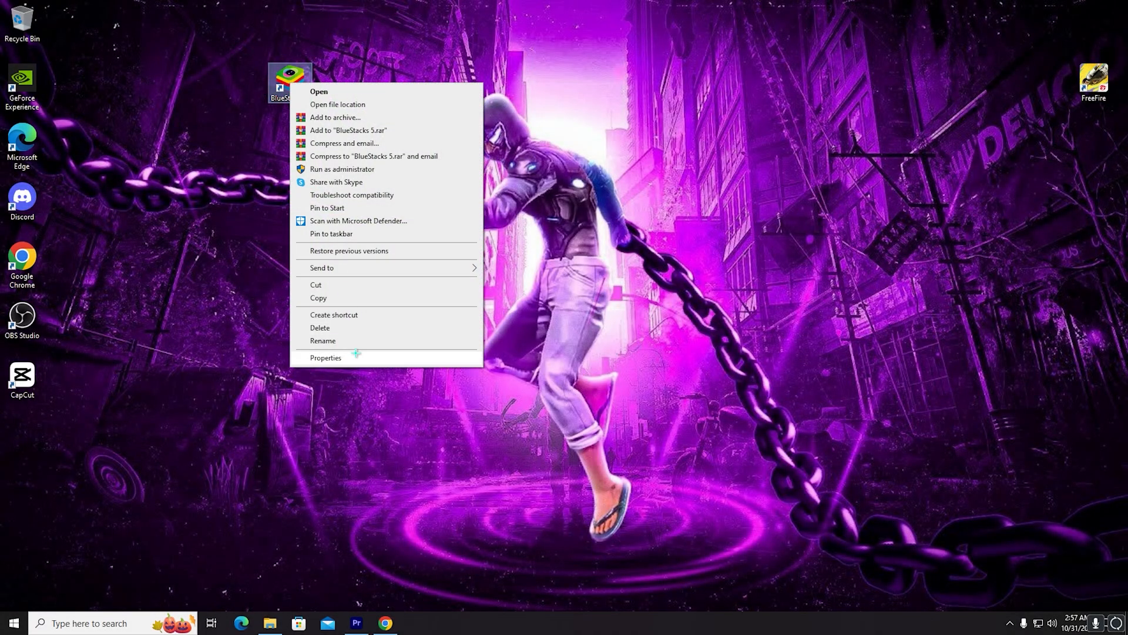
{"action": "left_click", "coordinate": [326, 357]}
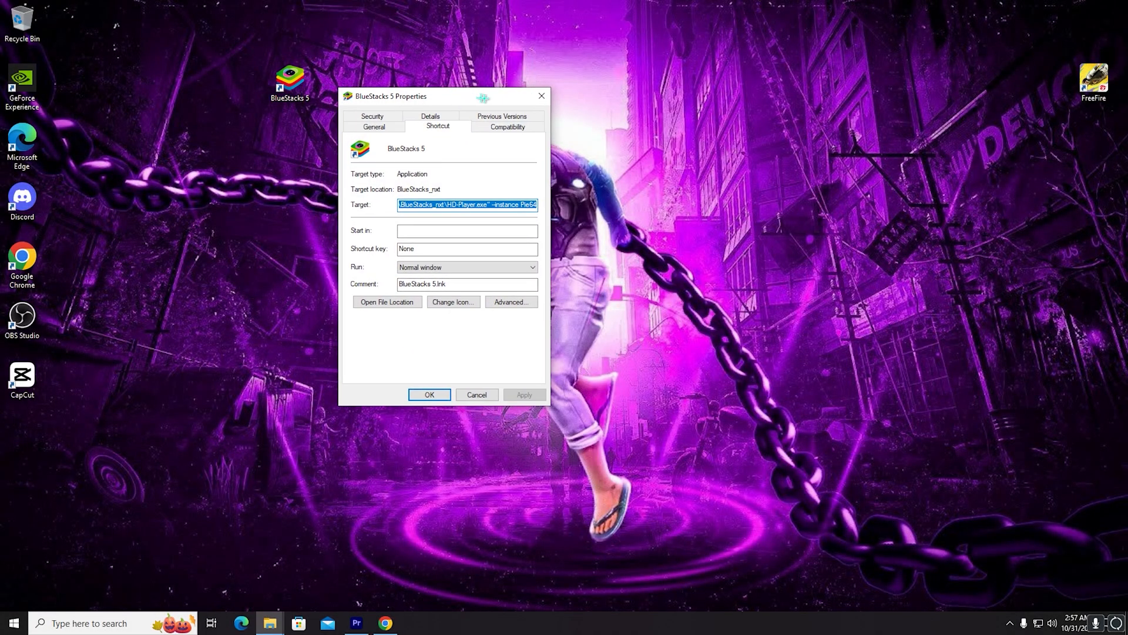
{"action": "left_click", "coordinate": [505, 126]}
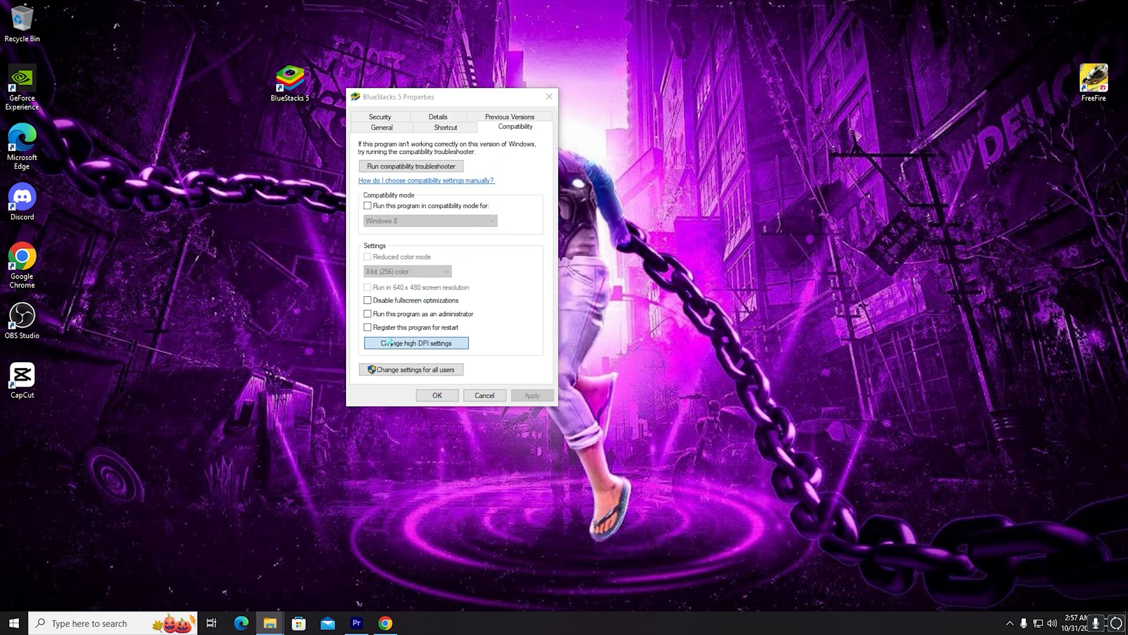
{"action": "left_click", "coordinate": [416, 343]}
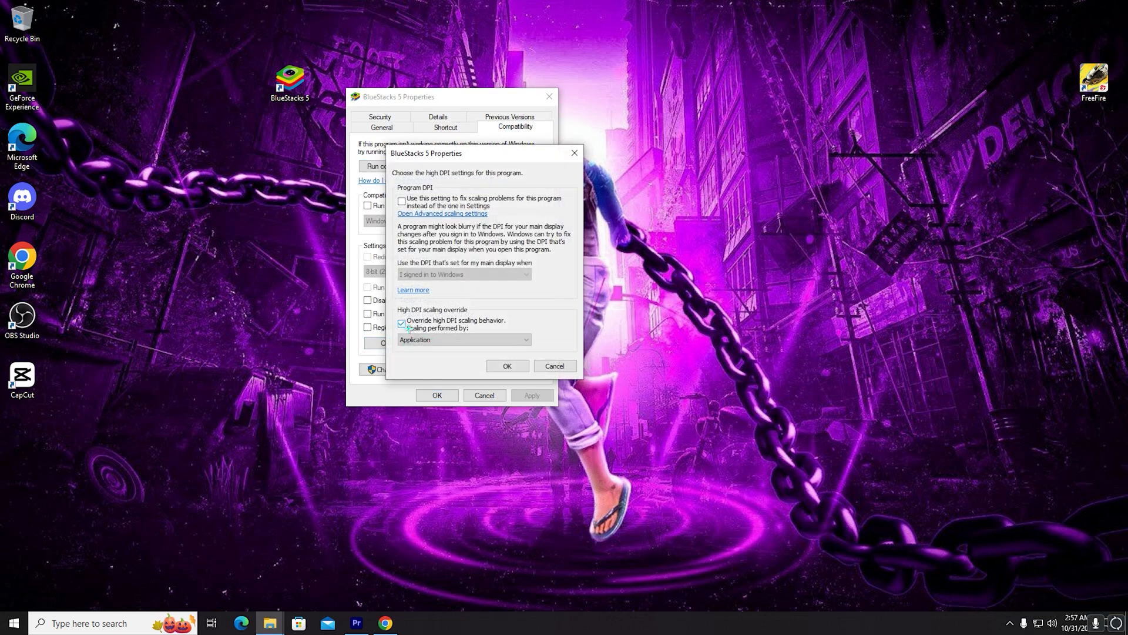
{"action": "left_click", "coordinate": [464, 340]}
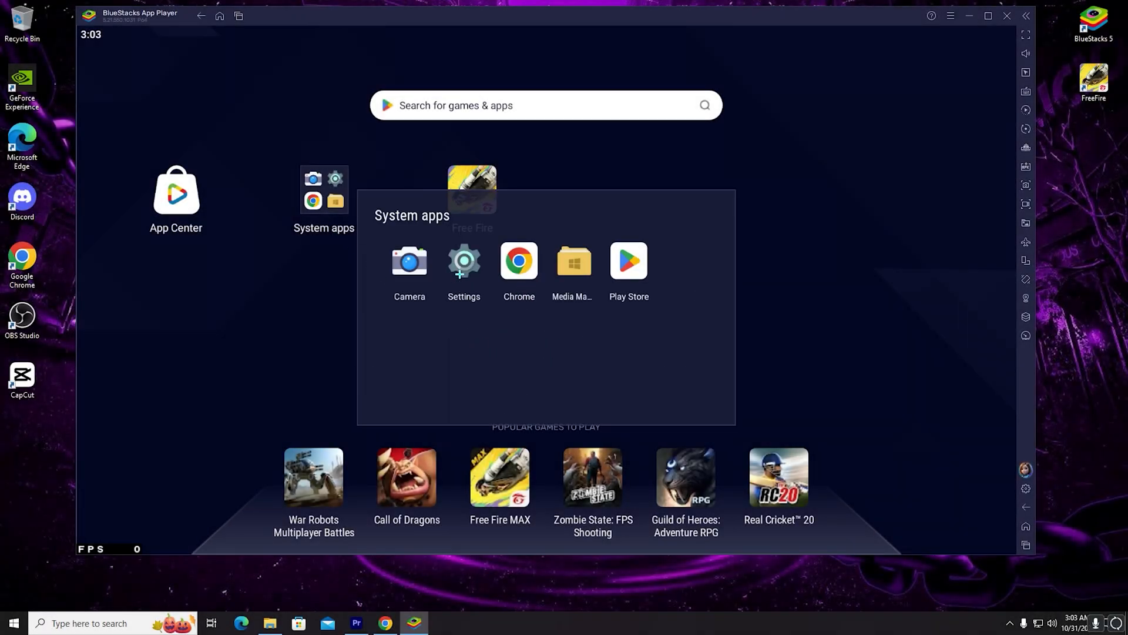
Step: Open the emulator's Android Settings app and scroll through the Accessibility options
{"action": "left_click", "coordinate": [464, 261]}
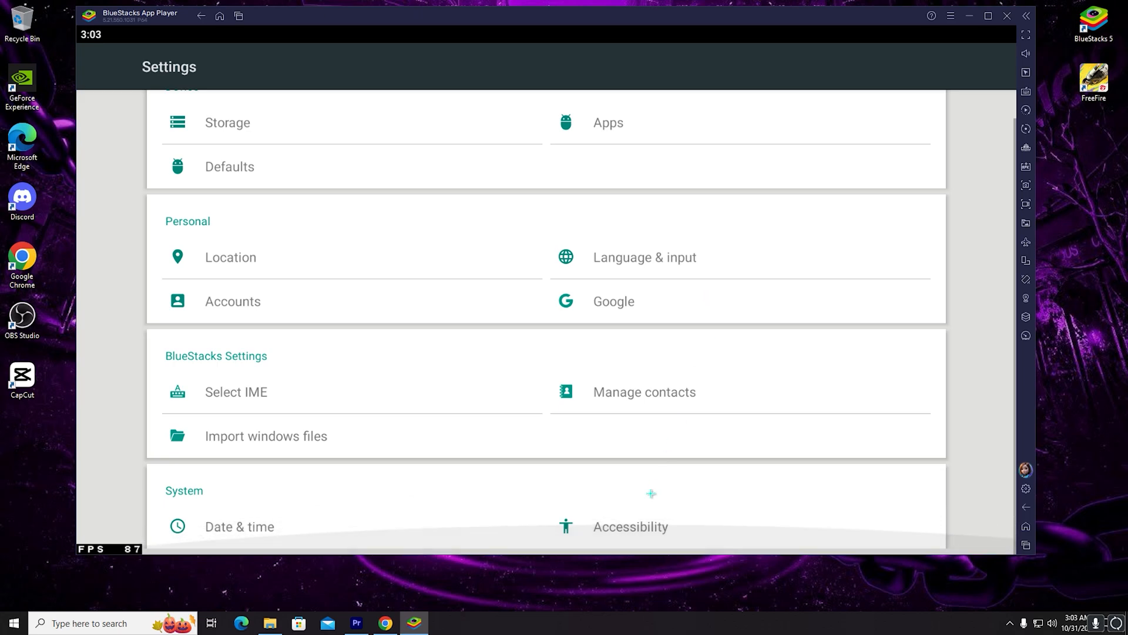
{"action": "left_click", "coordinate": [630, 526]}
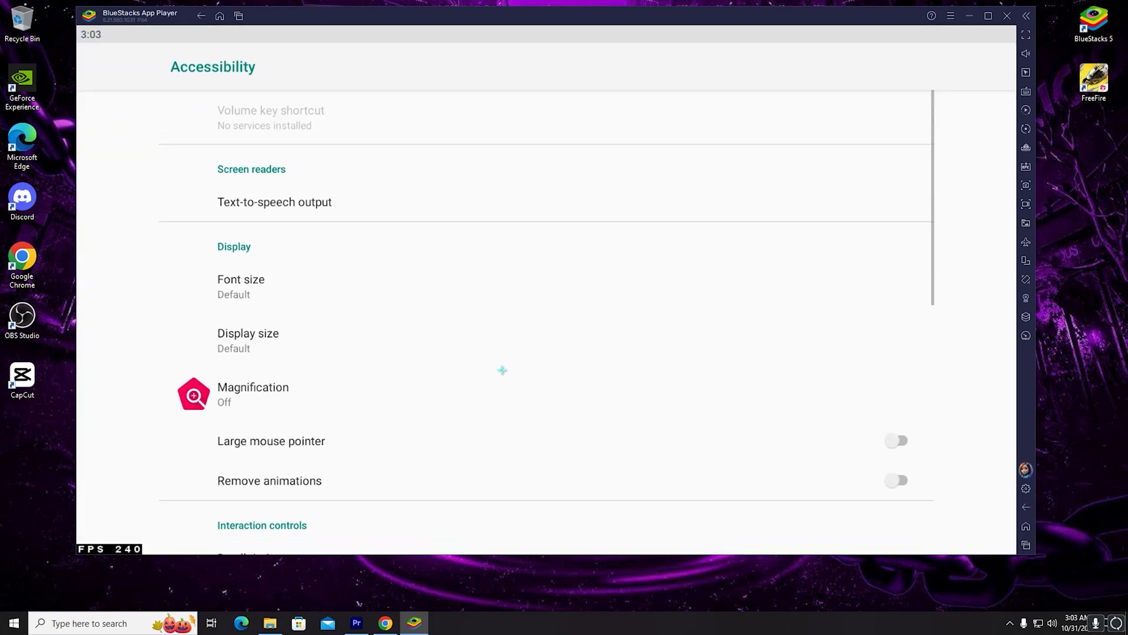
{"action": "scroll", "scroll_direction": "down", "scroll_amount": 3}
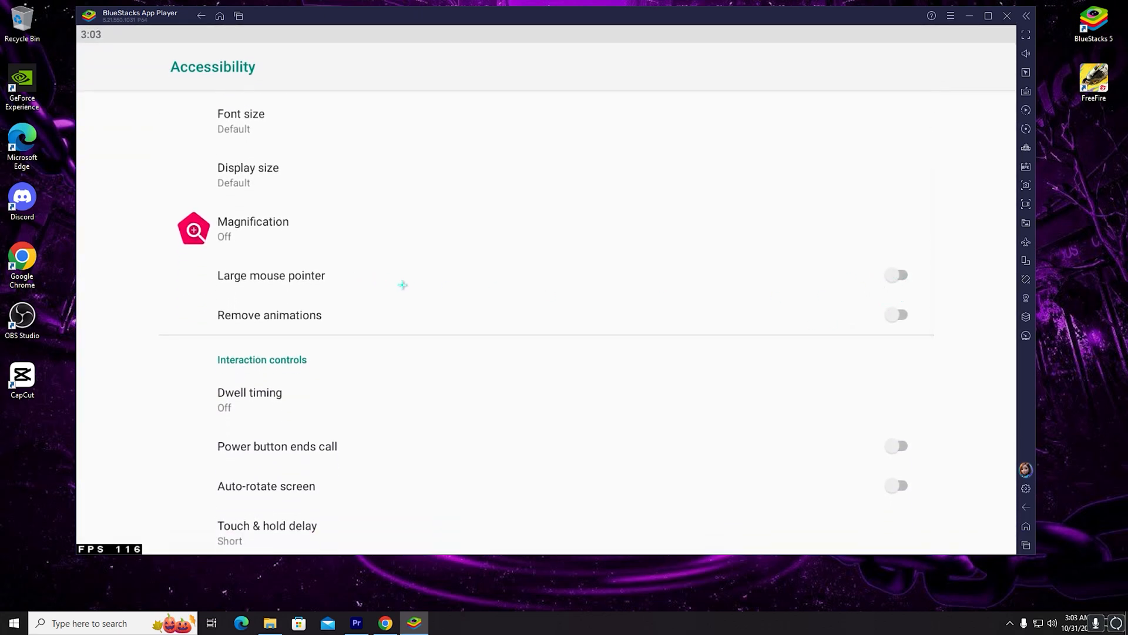
{"action": "scroll", "scroll_direction": "down", "scroll_amount": 3}
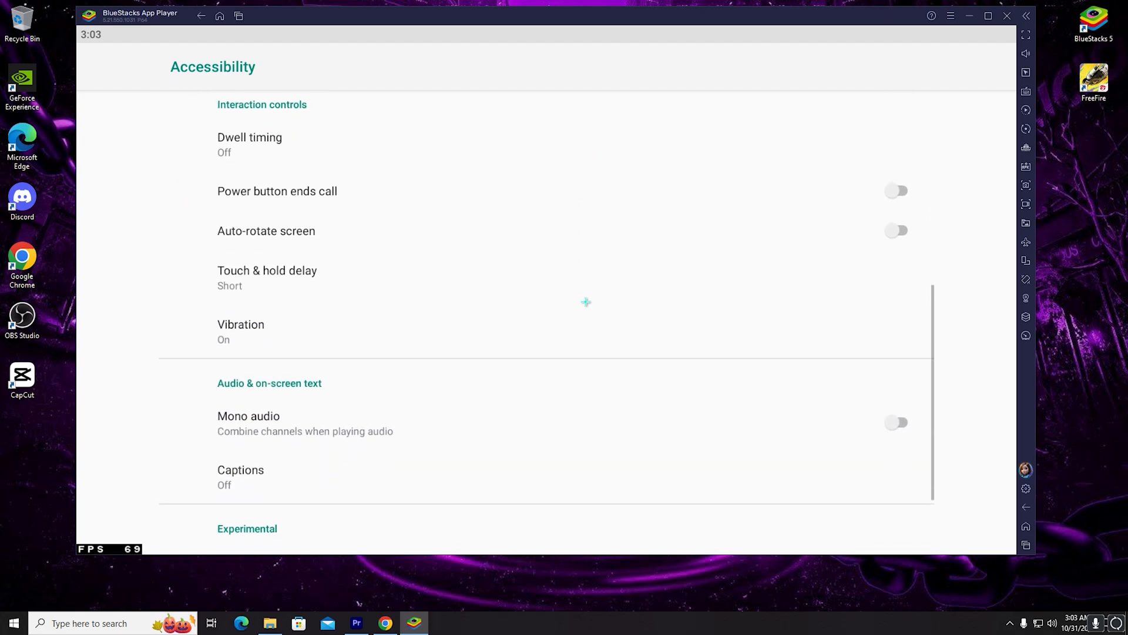
{"action": "left_click", "coordinate": [267, 273]}
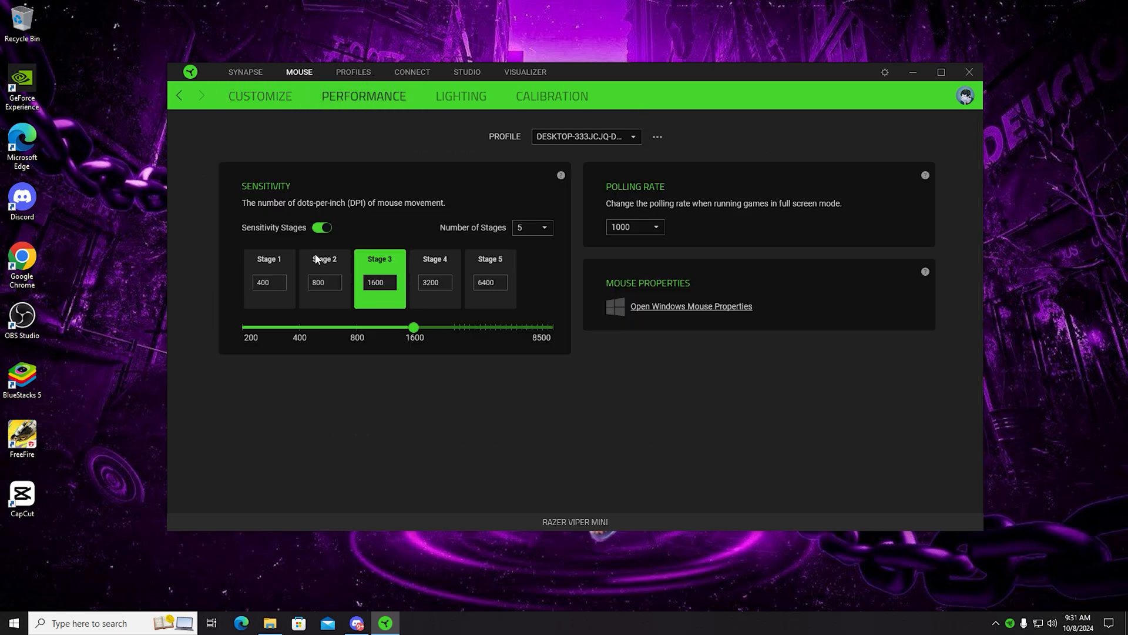
{"action": "mouse_move", "coordinate": [303, 298]}
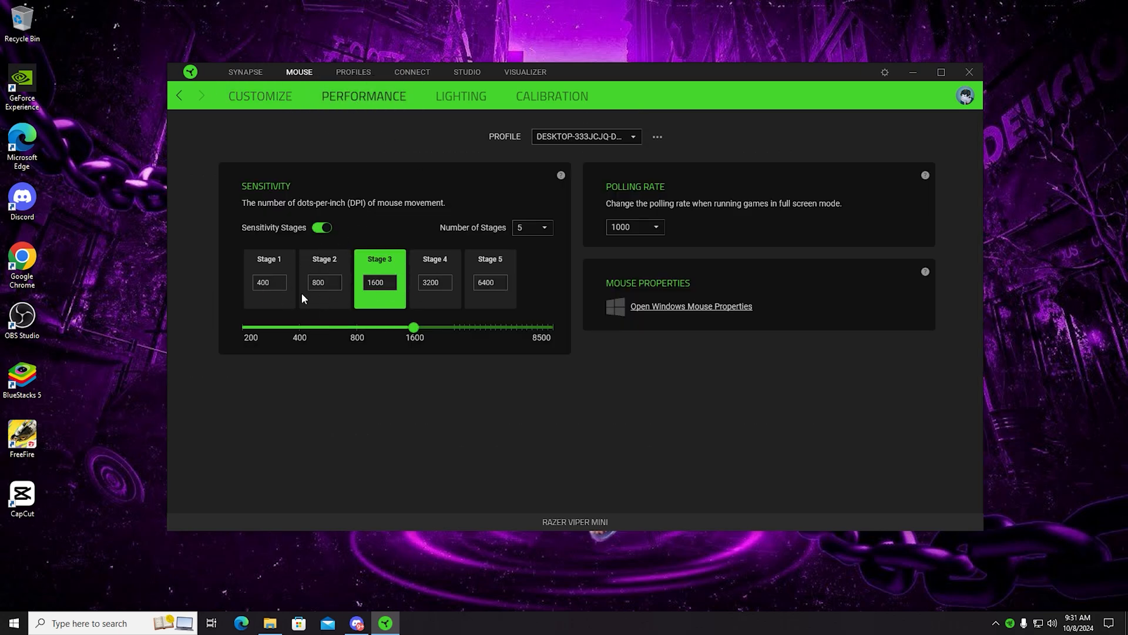
Step: Open the Synapse Polling Rate list (125, 500, 1000 Hz) with 1000 selected
{"action": "left_click", "coordinate": [635, 227]}
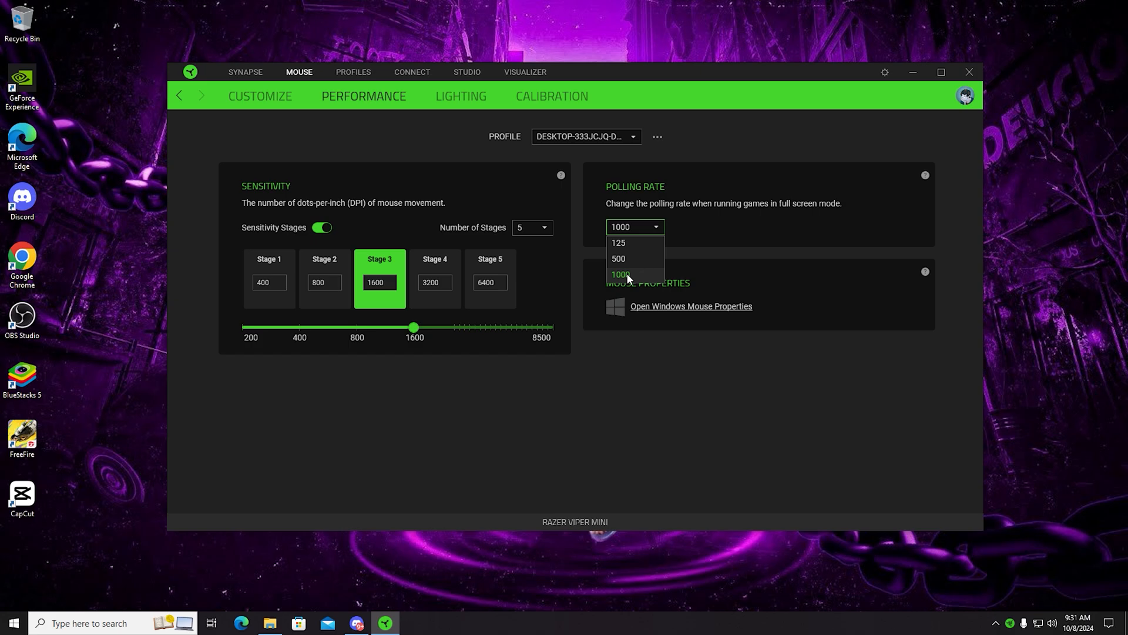
{"action": "mouse_move", "coordinate": [645, 279]}
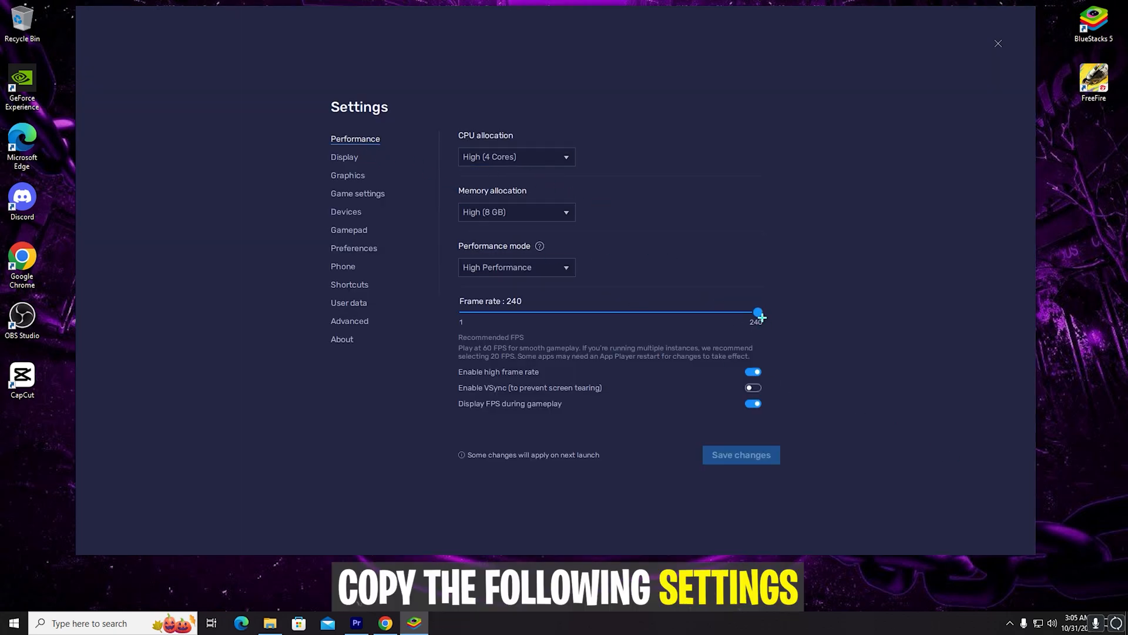
{"action": "mouse_move", "coordinate": [353, 163]}
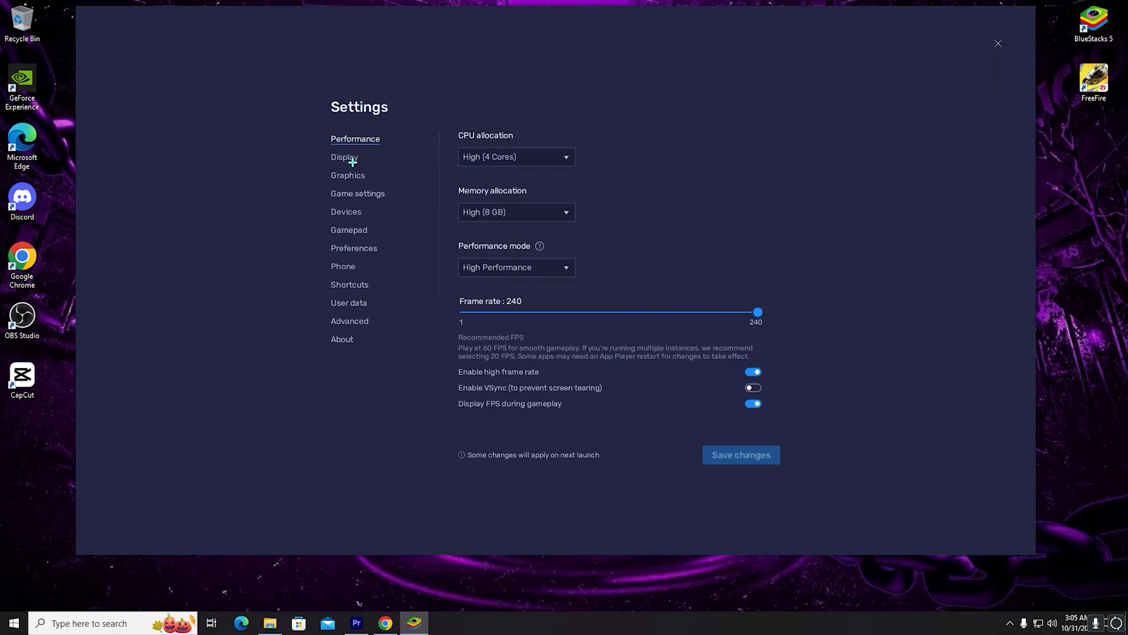
Step: Review the Display (1920x1080, 240 DPI), Graphics (OpenGL), Devices and Preferences settings
{"action": "left_click", "coordinate": [344, 157]}
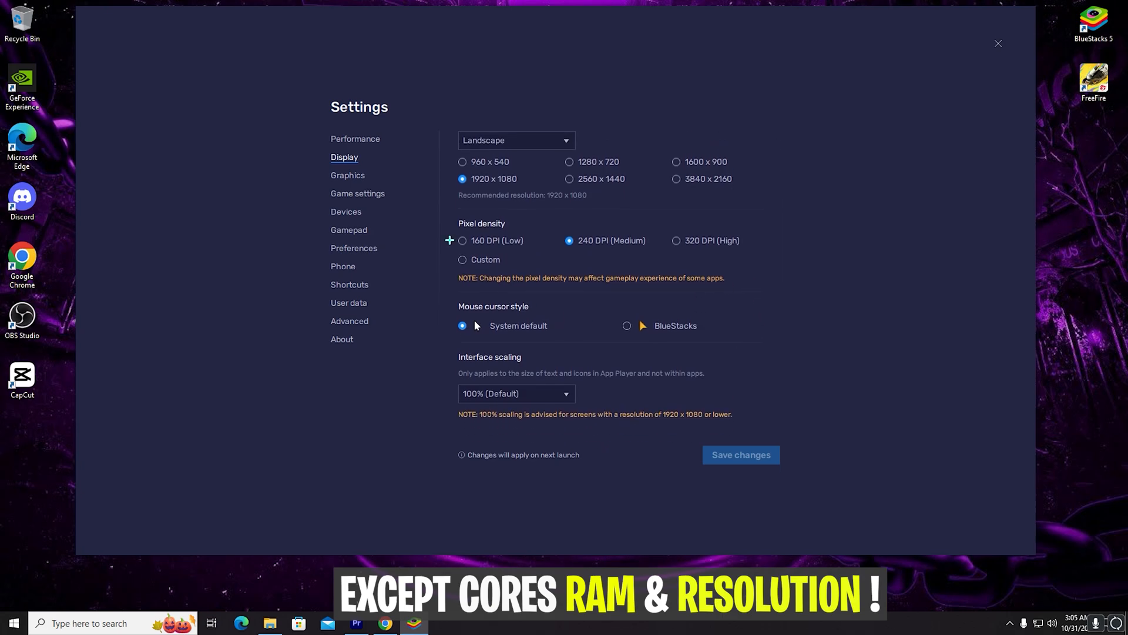
{"action": "left_click", "coordinate": [347, 175]}
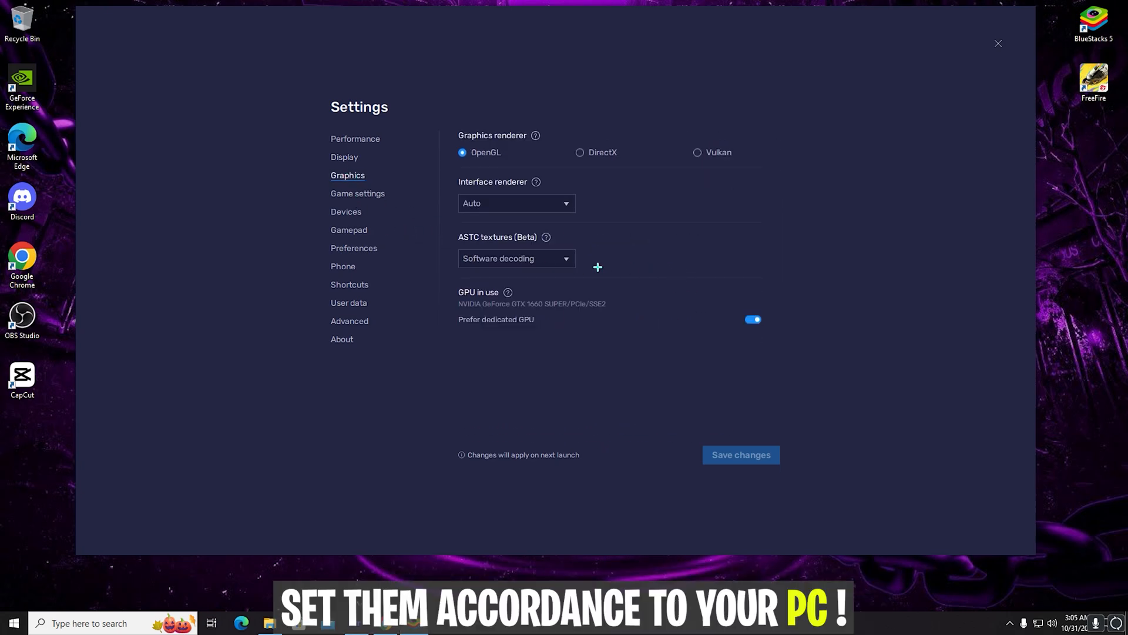
{"action": "left_click", "coordinate": [346, 212]}
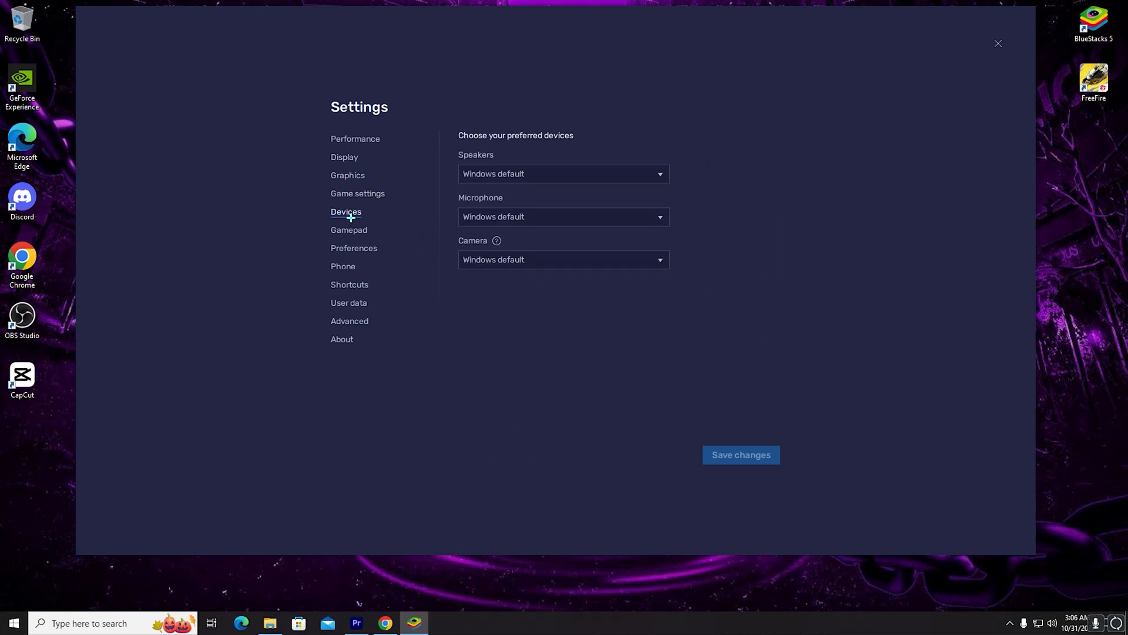
{"action": "left_click", "coordinate": [354, 248]}
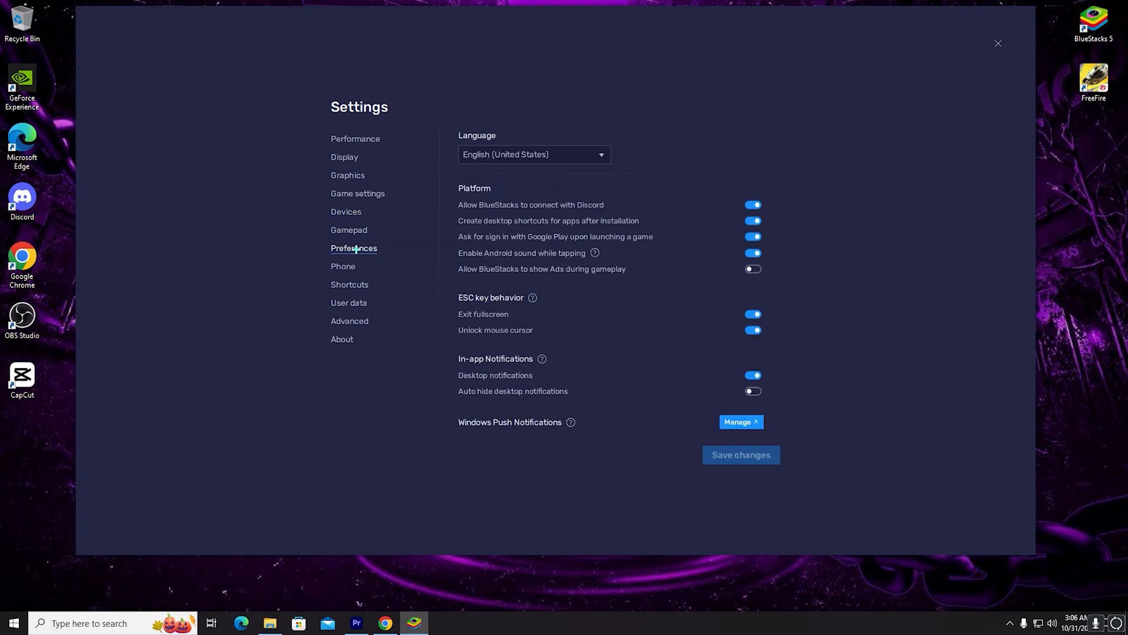
Step: Keep Asus ROG 2 as the phone profile and view the User data options
{"action": "left_click", "coordinate": [343, 266]}
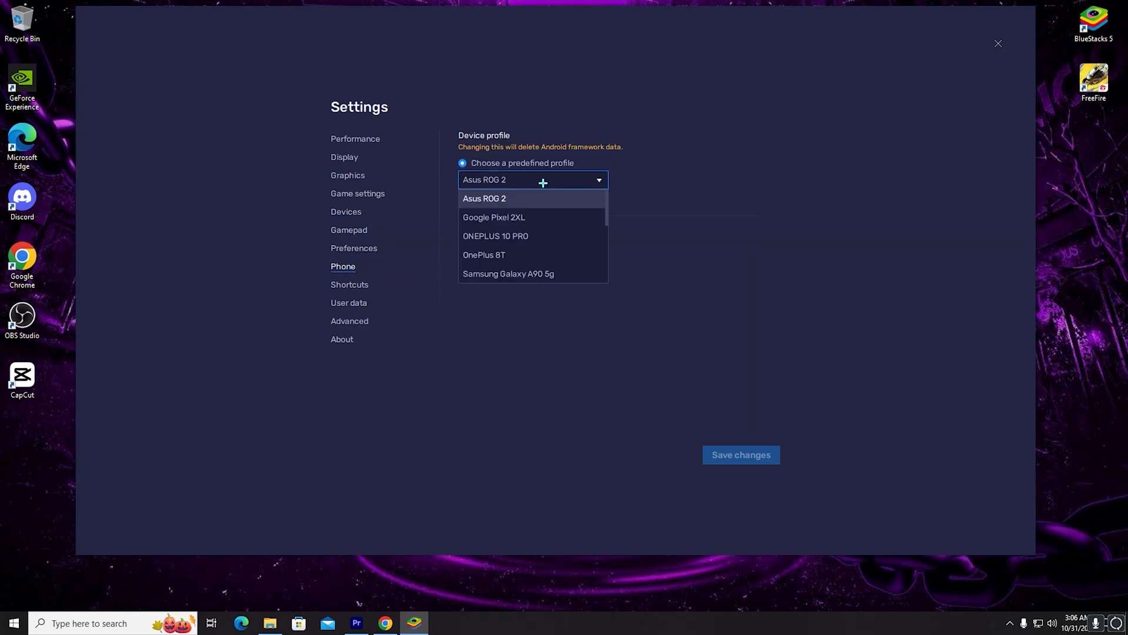
{"action": "left_click", "coordinate": [484, 198]}
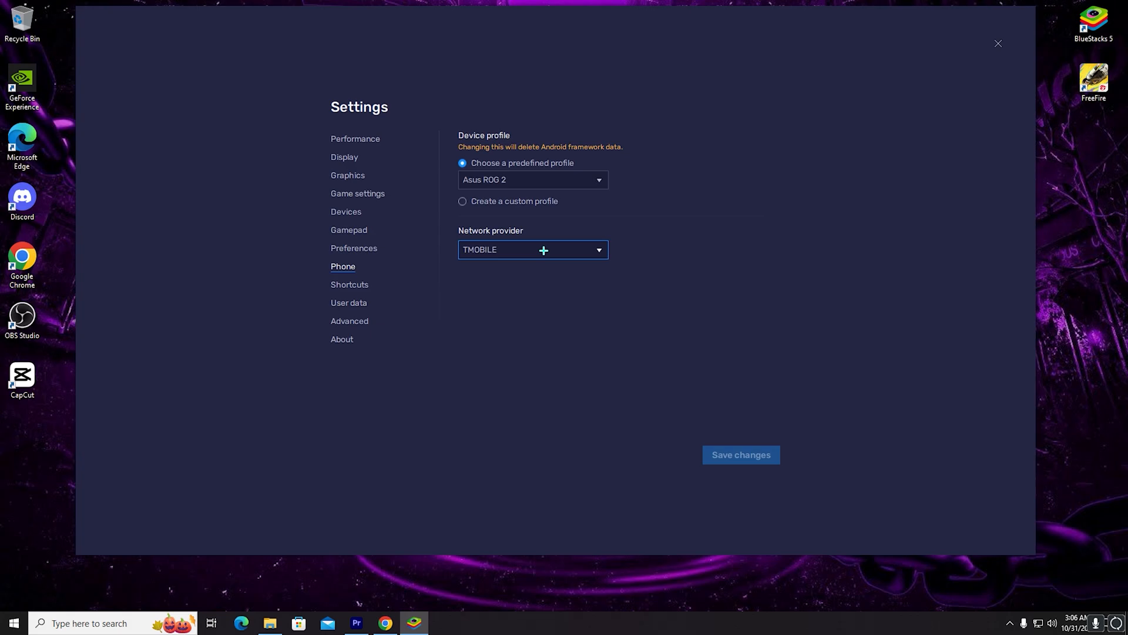
{"action": "mouse_move", "coordinate": [451, 295]}
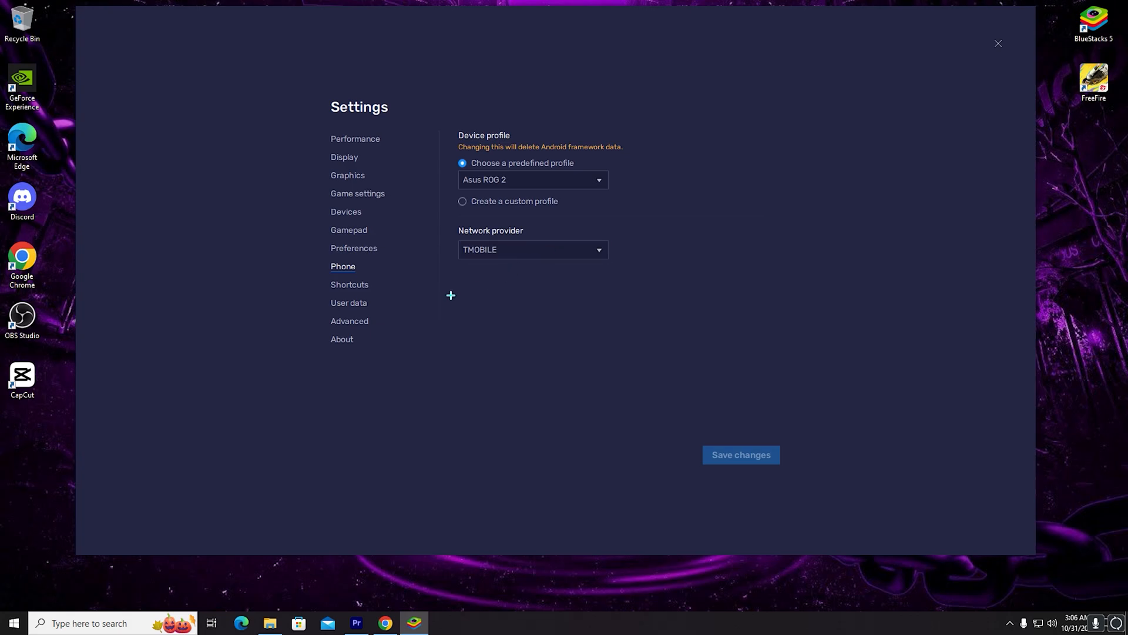
{"action": "left_click", "coordinate": [349, 302]}
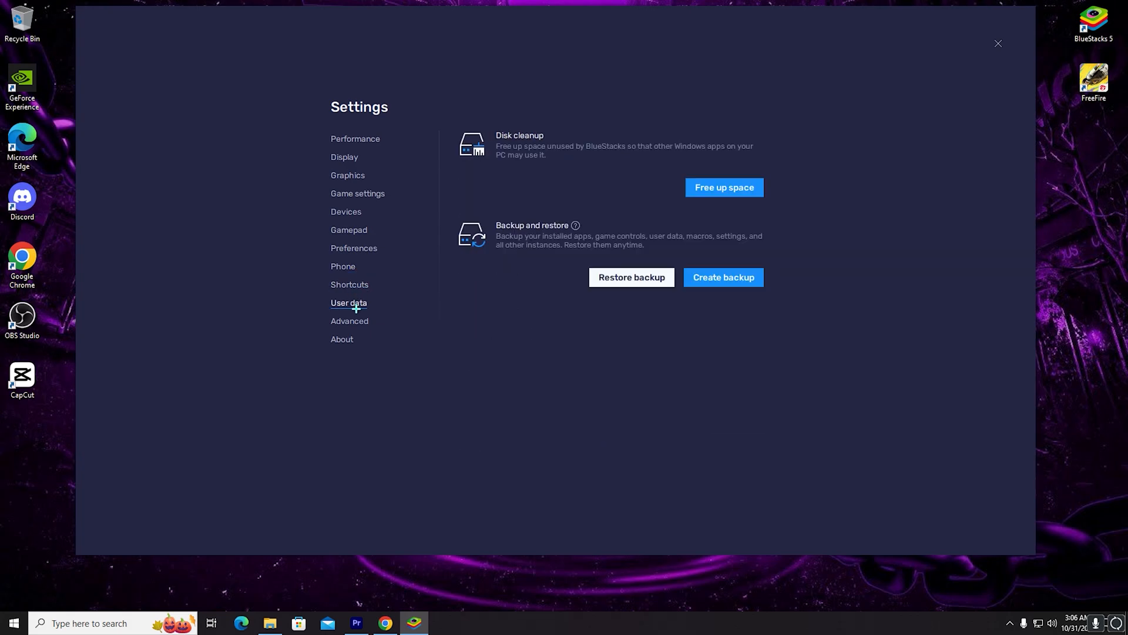
{"action": "left_click", "coordinate": [342, 339]}
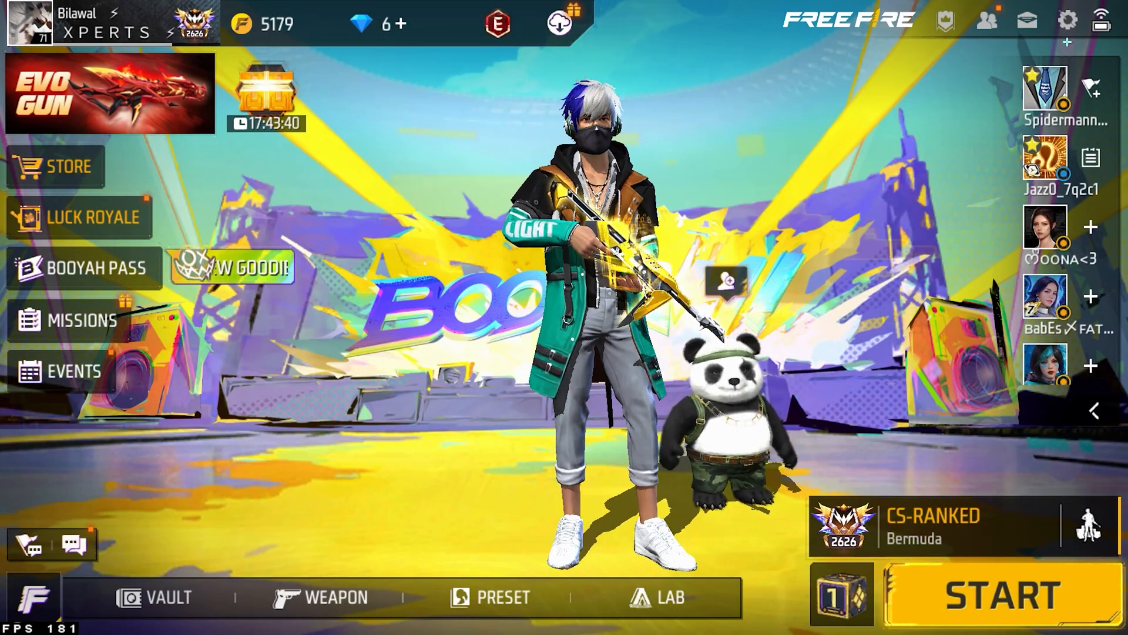
Step: From Free Fire's settings, view Sensitivity and Controls, then enter the Custom HUD editor
{"action": "left_click", "coordinate": [1065, 19]}
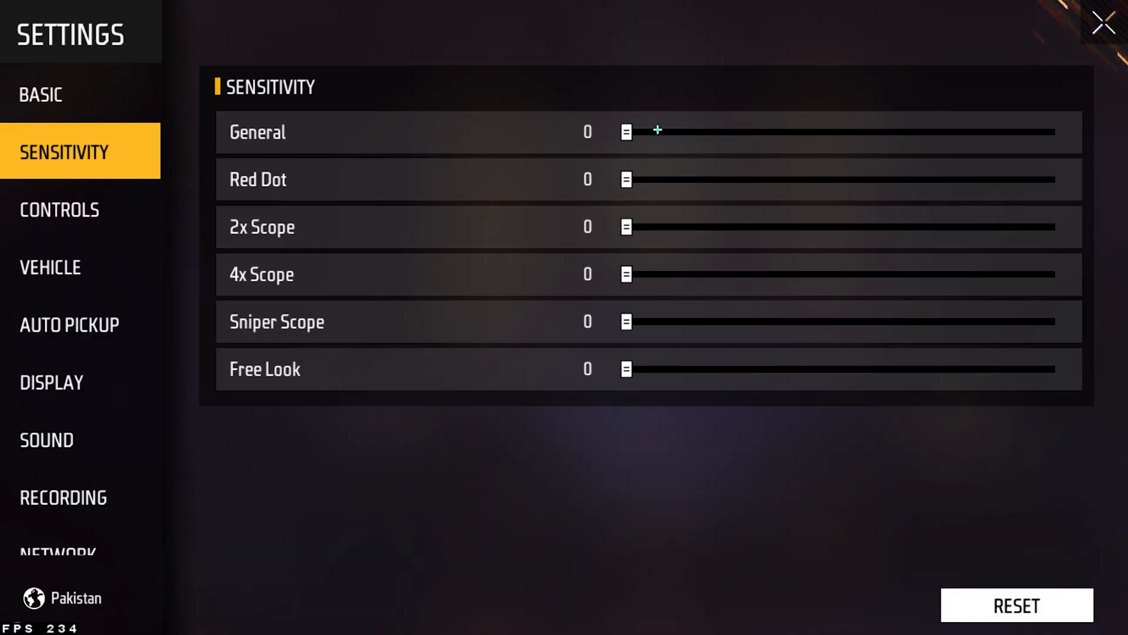
{"action": "left_click", "coordinate": [58, 209]}
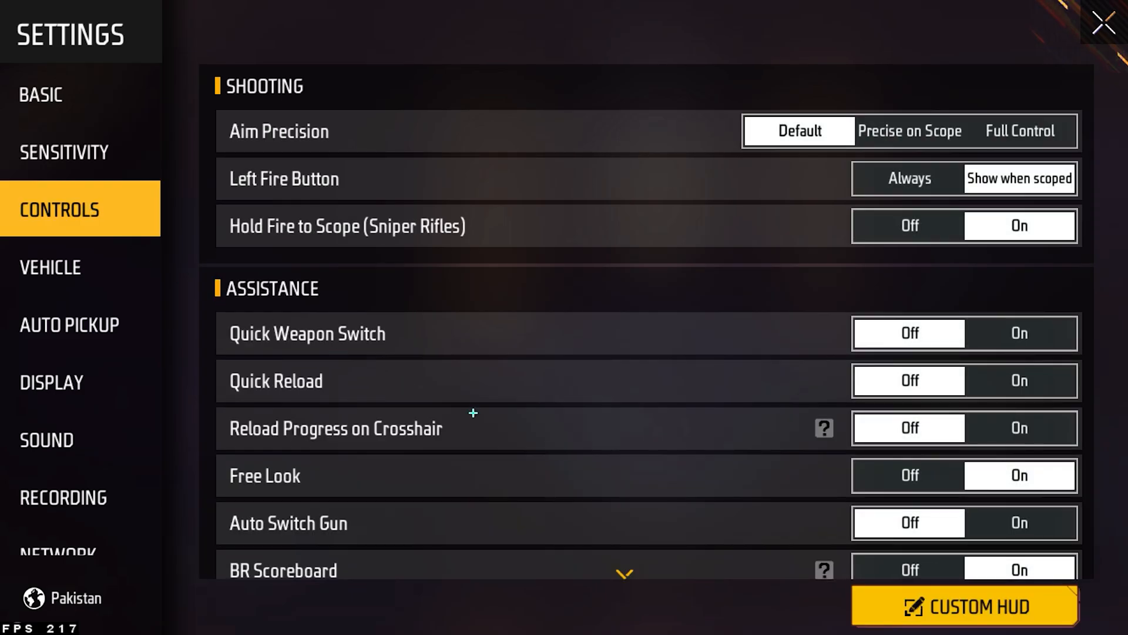
{"action": "left_click", "coordinate": [971, 605]}
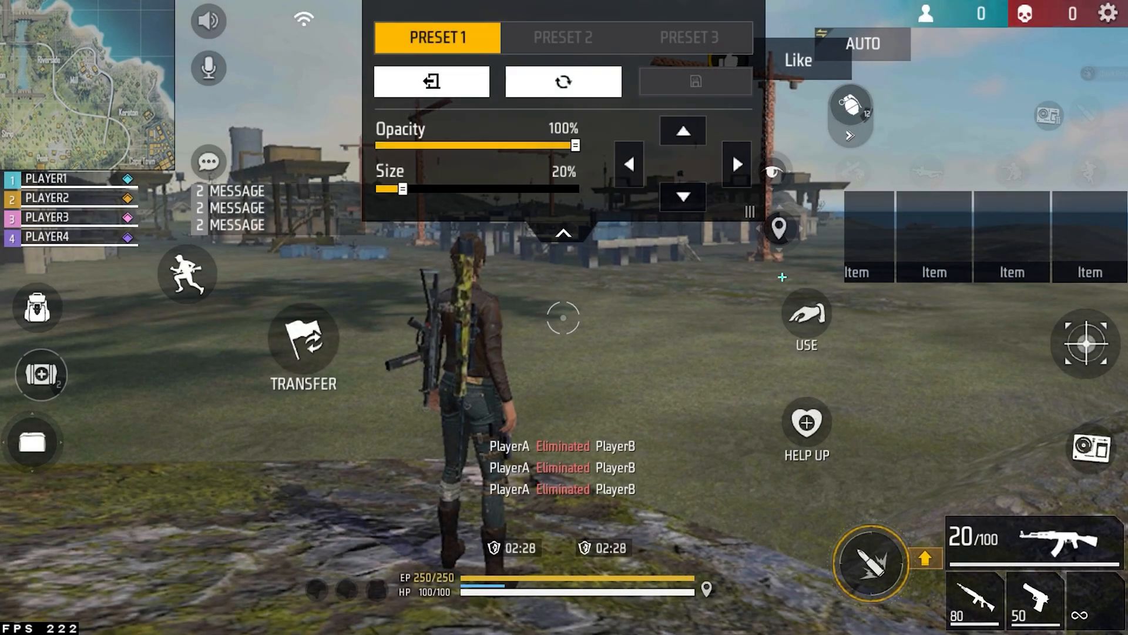